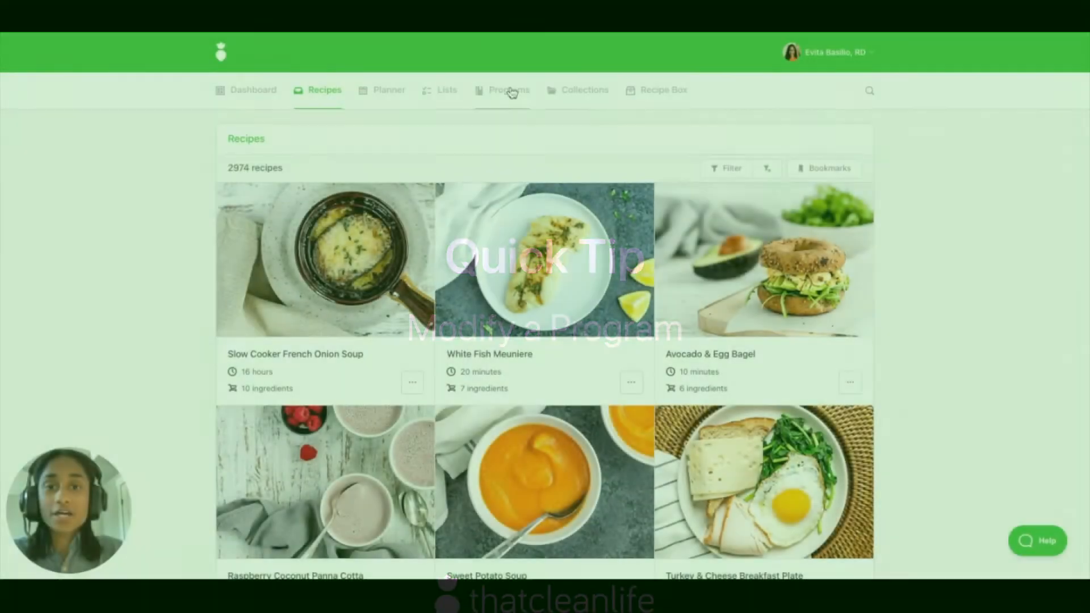
Open the Plant-Based Brain Health Support Program from Programs and view its Evidence notes
{"action": "left_click", "coordinate": [508, 90]}
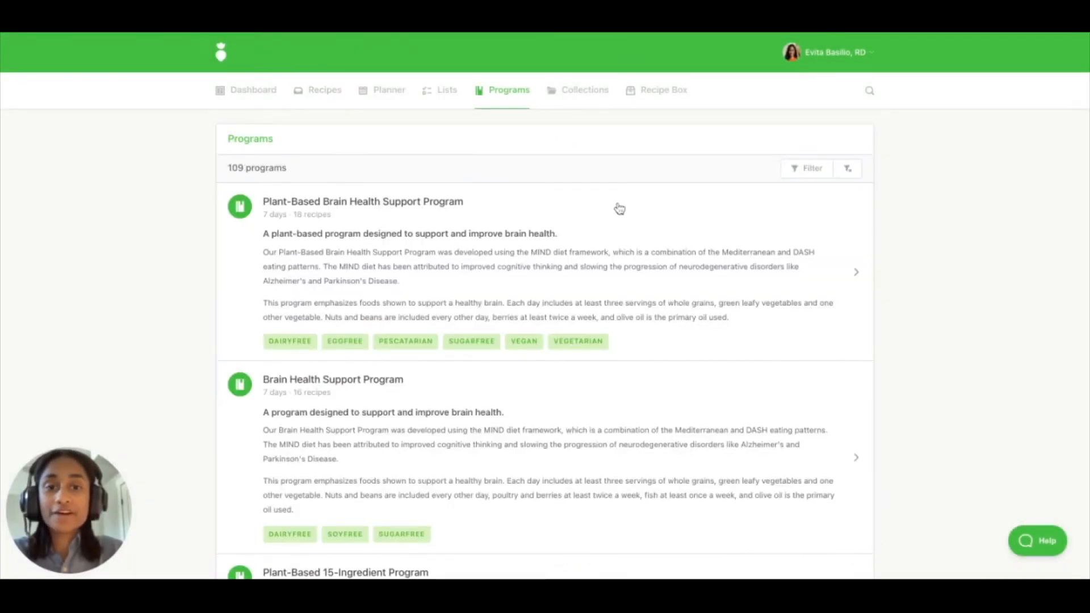
{"action": "left_click", "coordinate": [362, 202]}
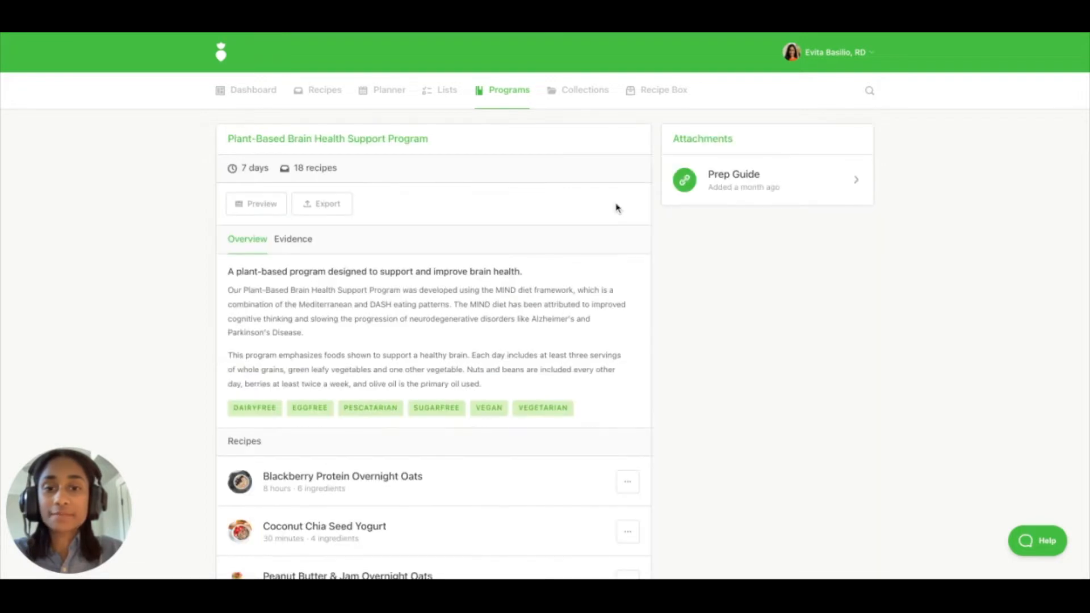
{"action": "scroll", "scroll_direction": "down", "scroll_amount": 3}
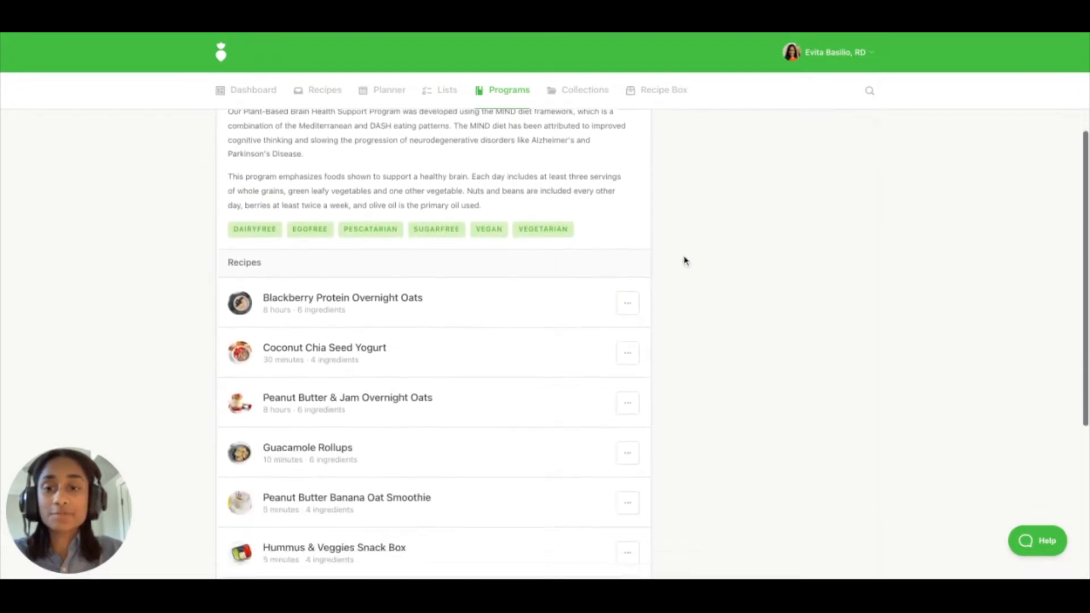
{"action": "scroll", "scroll_direction": "down", "scroll_amount": 3}
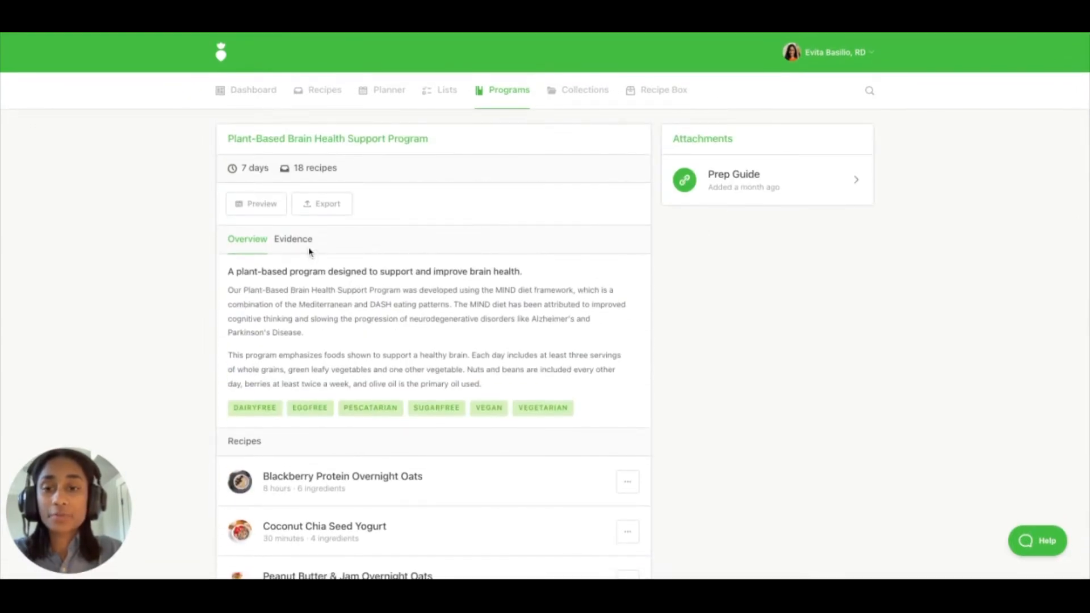
{"action": "left_click", "coordinate": [293, 239]}
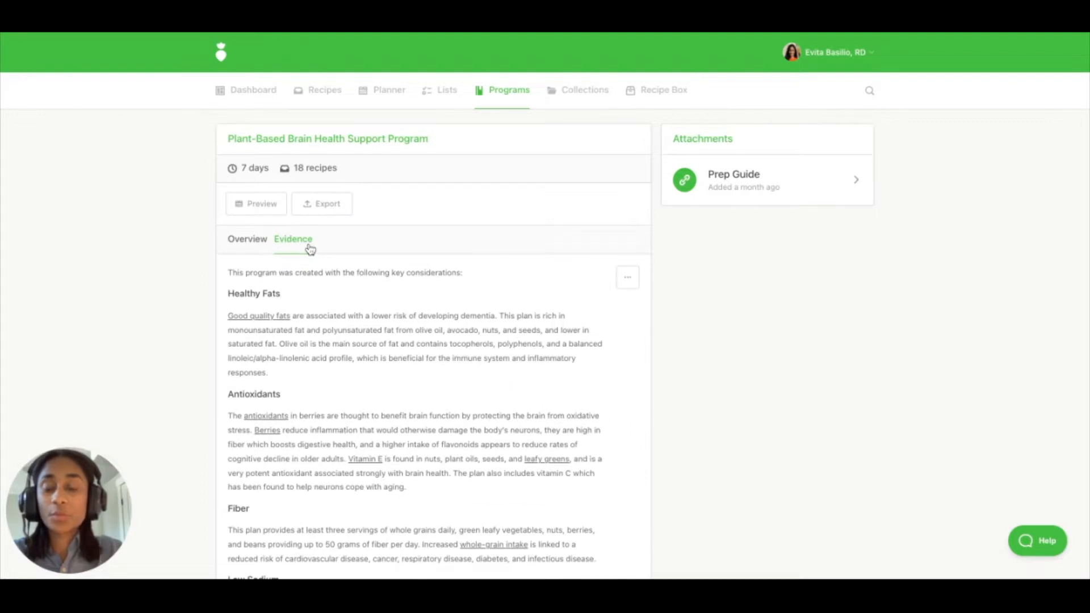
{"action": "mouse_move", "coordinate": [262, 204]}
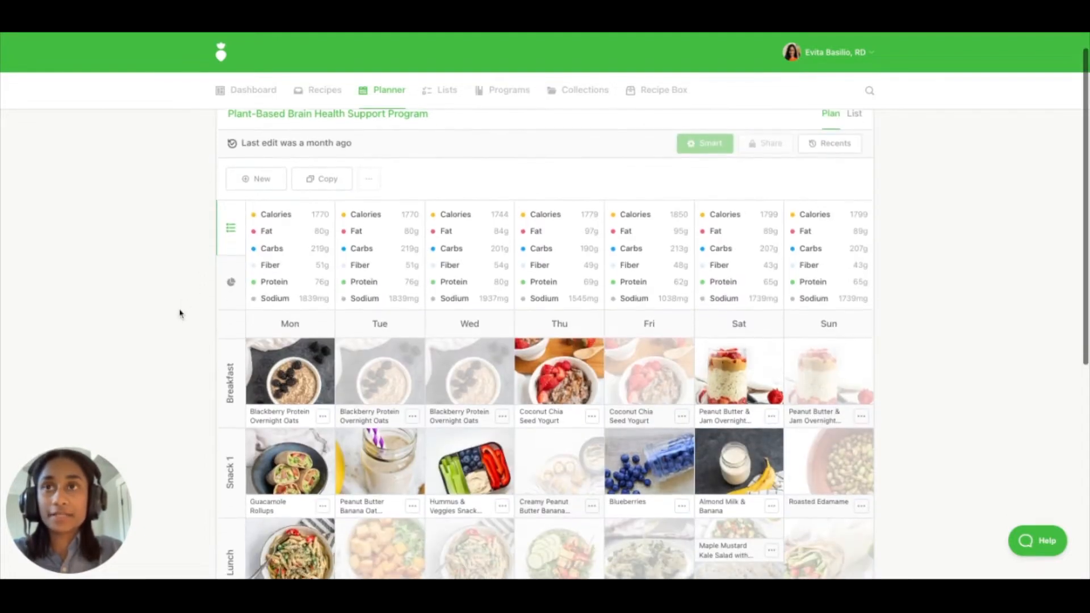
Scroll back up to the program's weekly Plan grid with daily nutrition totals
{"action": "scroll", "scroll_direction": "up", "scroll_amount": 3}
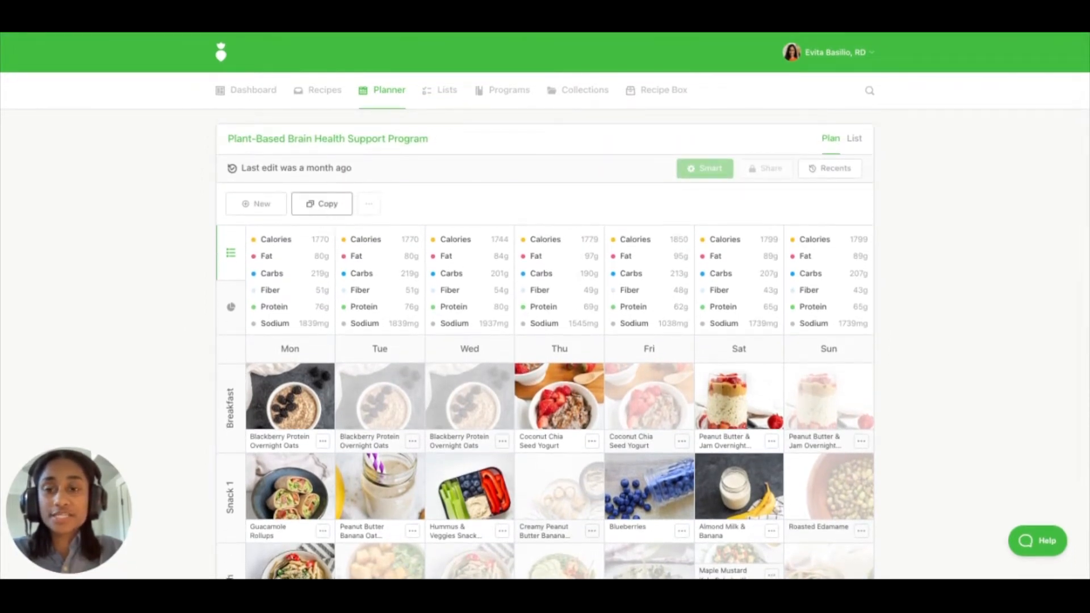
Copy the plan at 1 person, retitled 'Plant-Based Brain Health Support Program for Mark'
{"action": "left_click", "coordinate": [322, 204]}
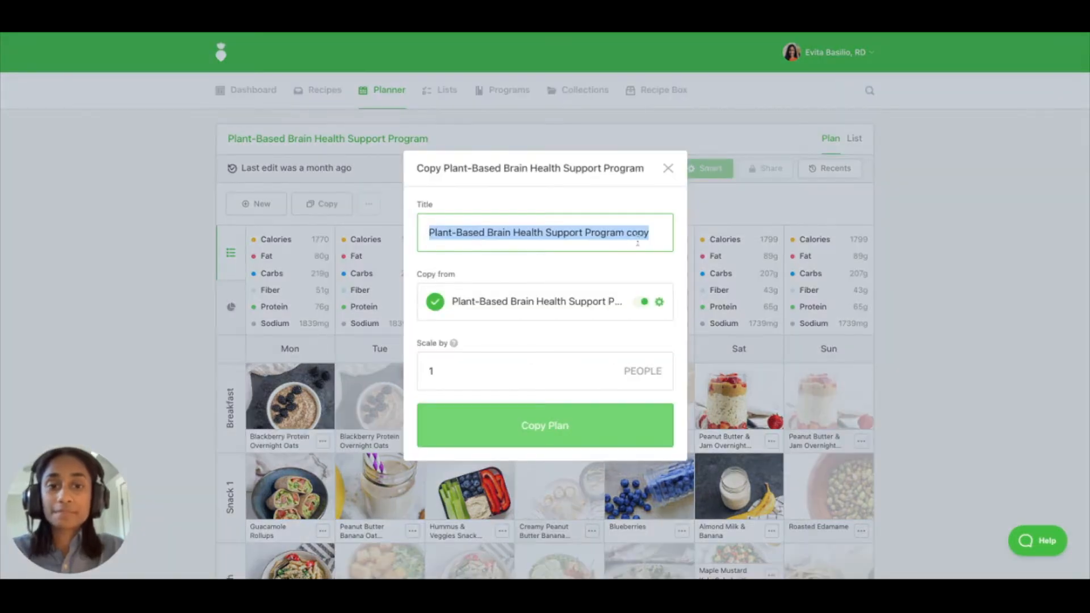
{"action": "type", "text": "for Marl"}
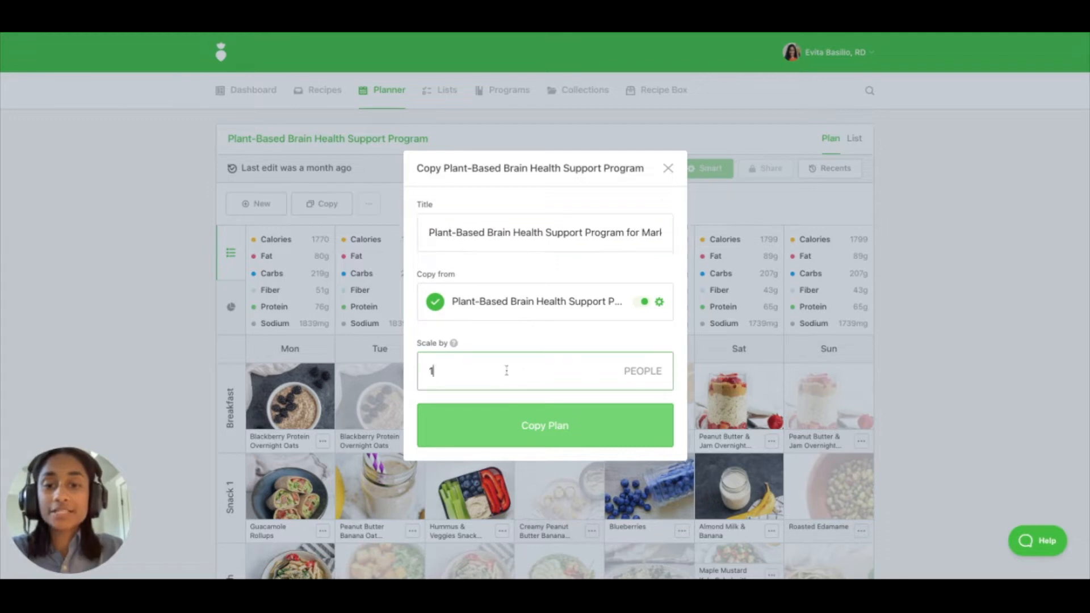
{"action": "mouse_move", "coordinate": [506, 371]}
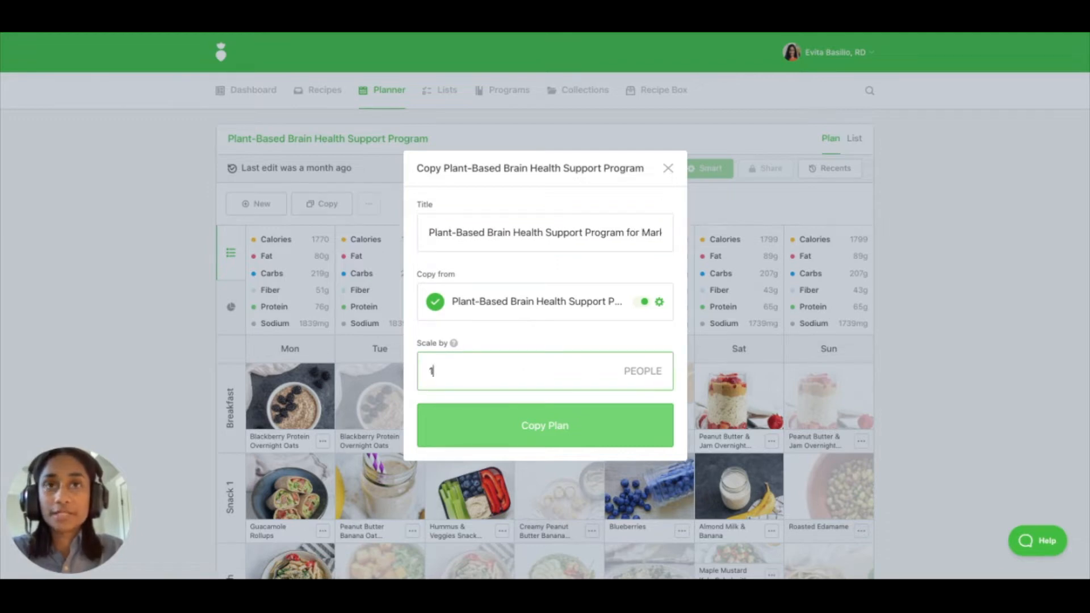
{"action": "left_click", "coordinate": [544, 424]}
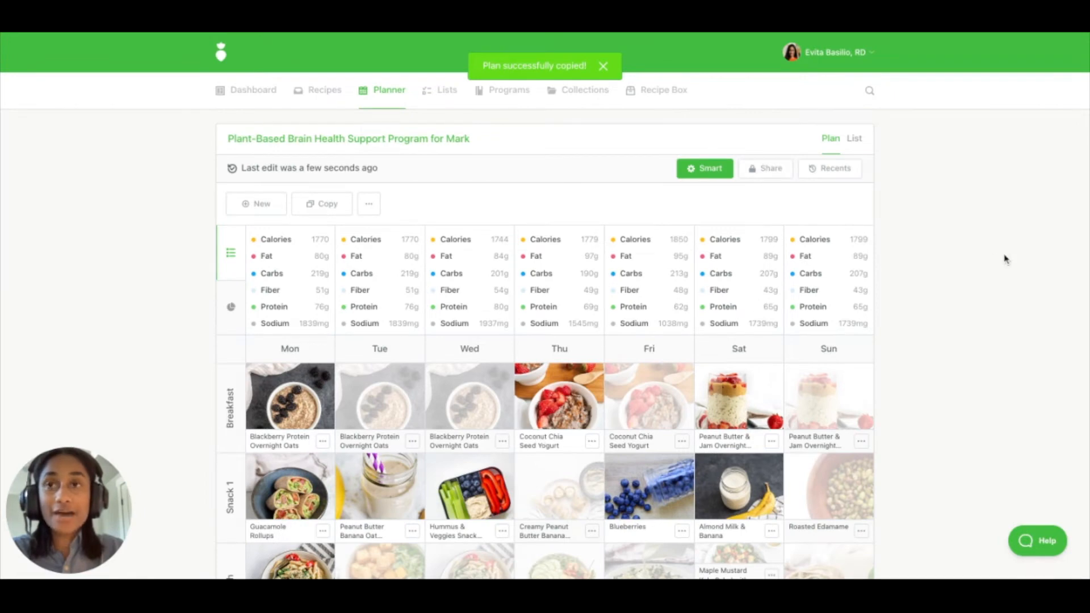
{"action": "scroll", "scroll_direction": "down", "scroll_amount": 3}
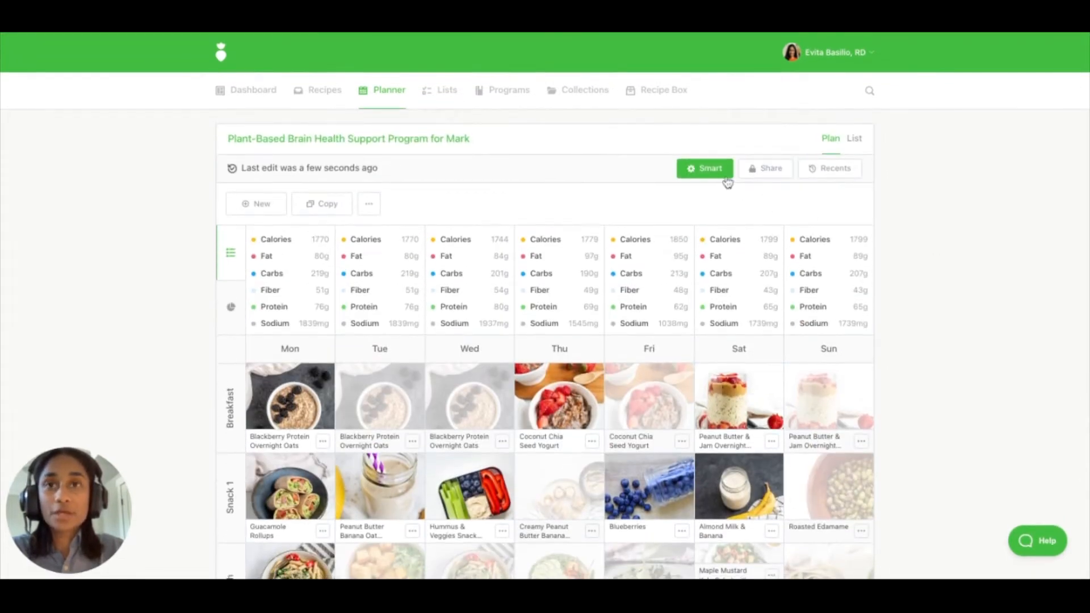
{"action": "left_click", "coordinate": [704, 167]}
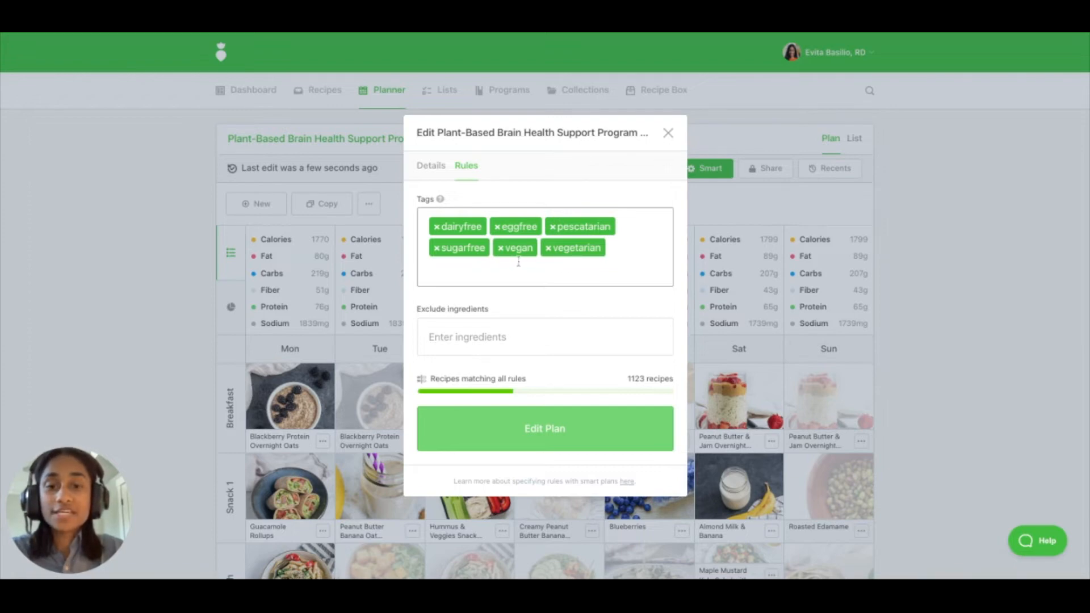
{"action": "mouse_move", "coordinate": [530, 272]}
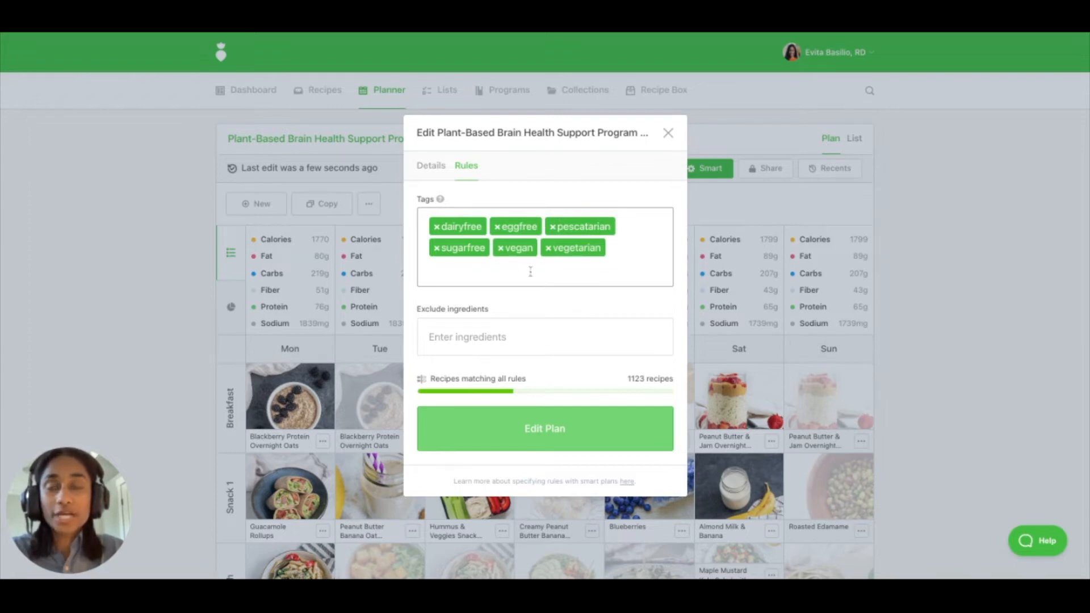
{"action": "mouse_move", "coordinate": [537, 319]}
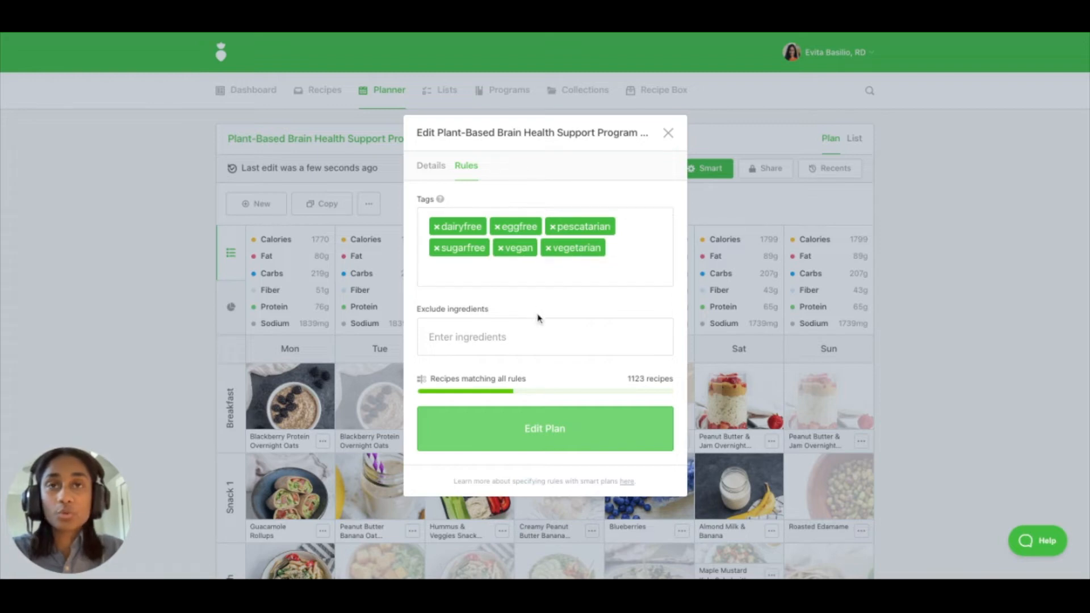
{"action": "mouse_move", "coordinate": [638, 182]}
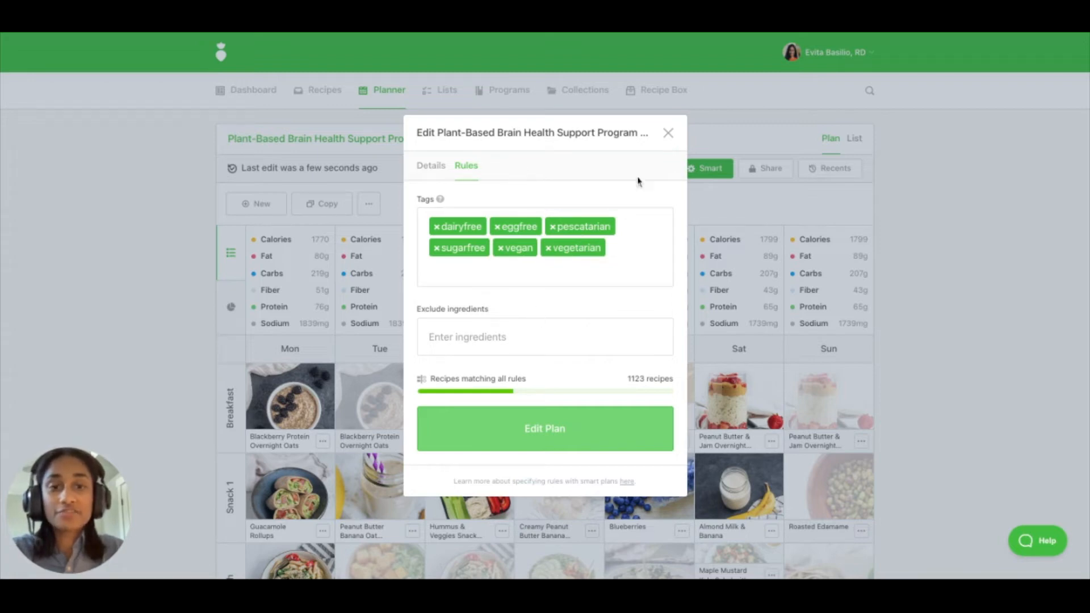
{"action": "left_click", "coordinate": [667, 133]}
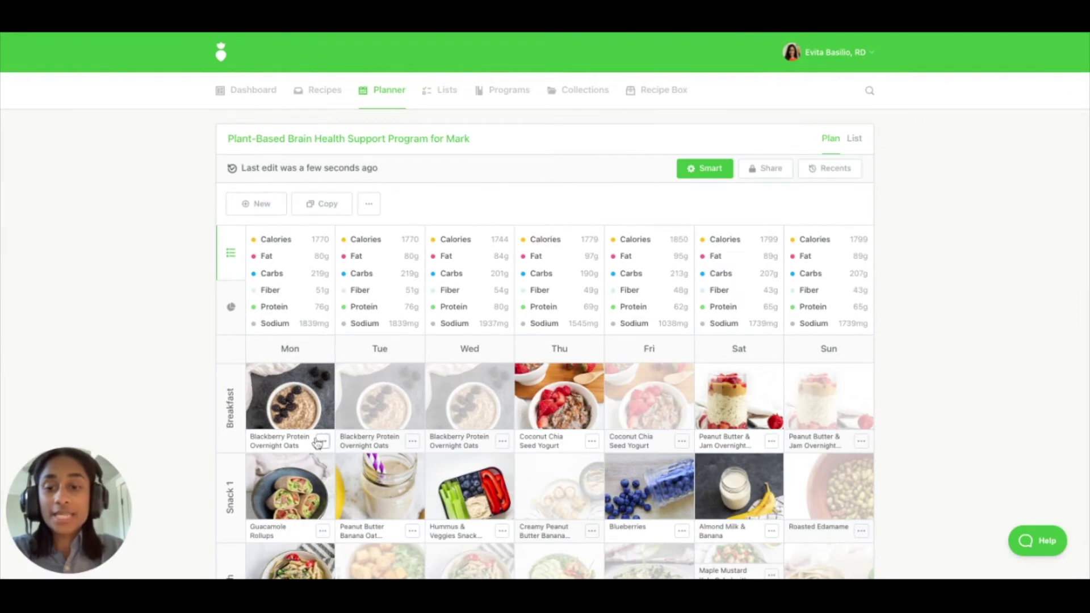
{"action": "left_click", "coordinate": [320, 441]}
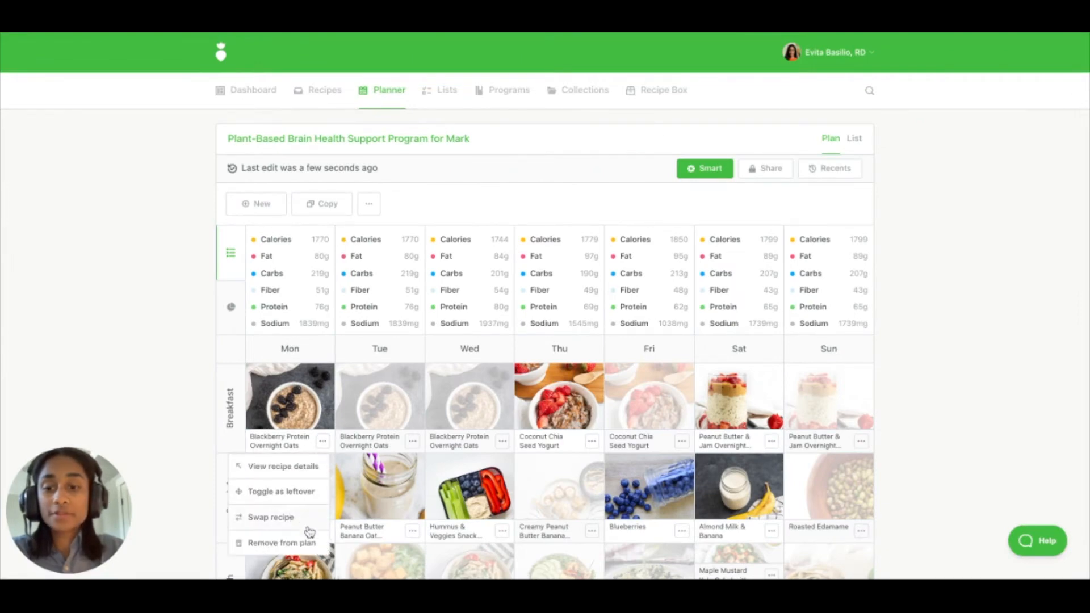
{"action": "mouse_move", "coordinate": [226, 394]}
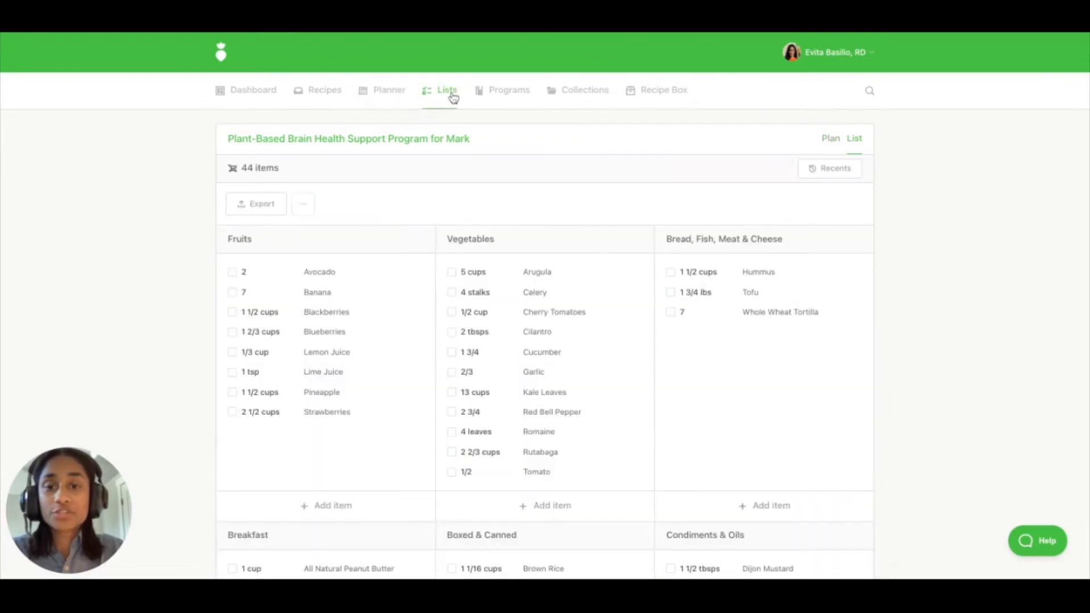
{"action": "scroll", "scroll_direction": "down", "scroll_amount": 3}
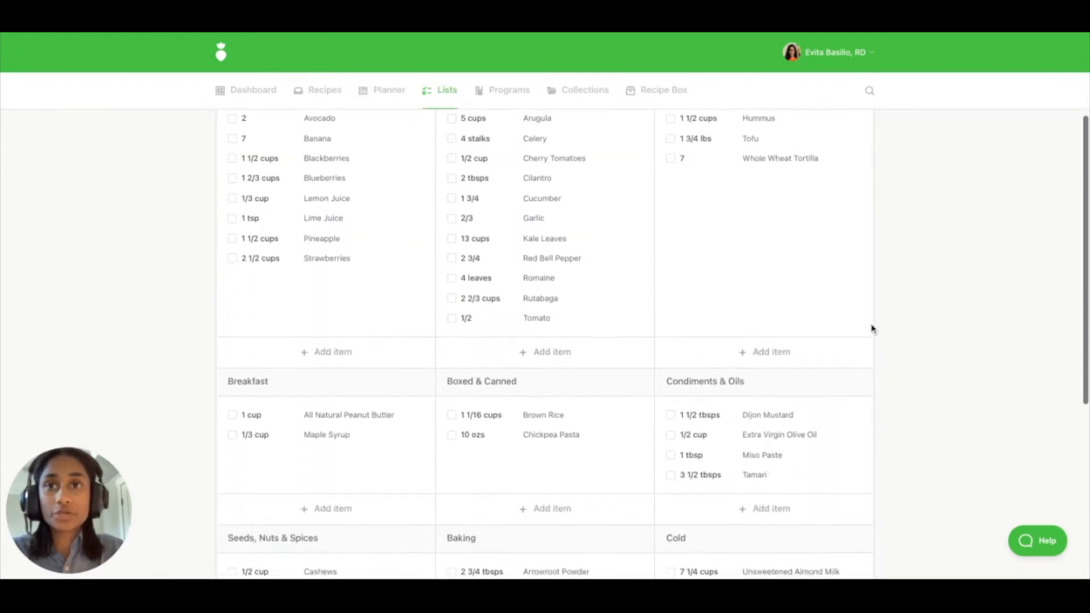
{"action": "scroll", "scroll_direction": "up", "scroll_amount": 3}
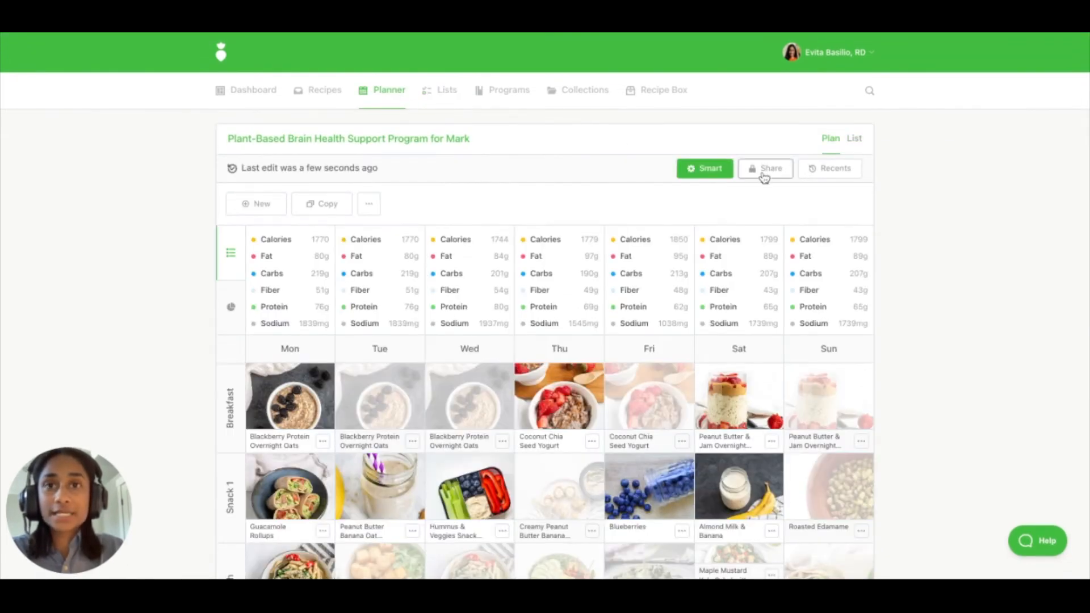
Share Mark's plan by link with Allow Edits enabled, and copy the link
{"action": "left_click", "coordinate": [765, 168]}
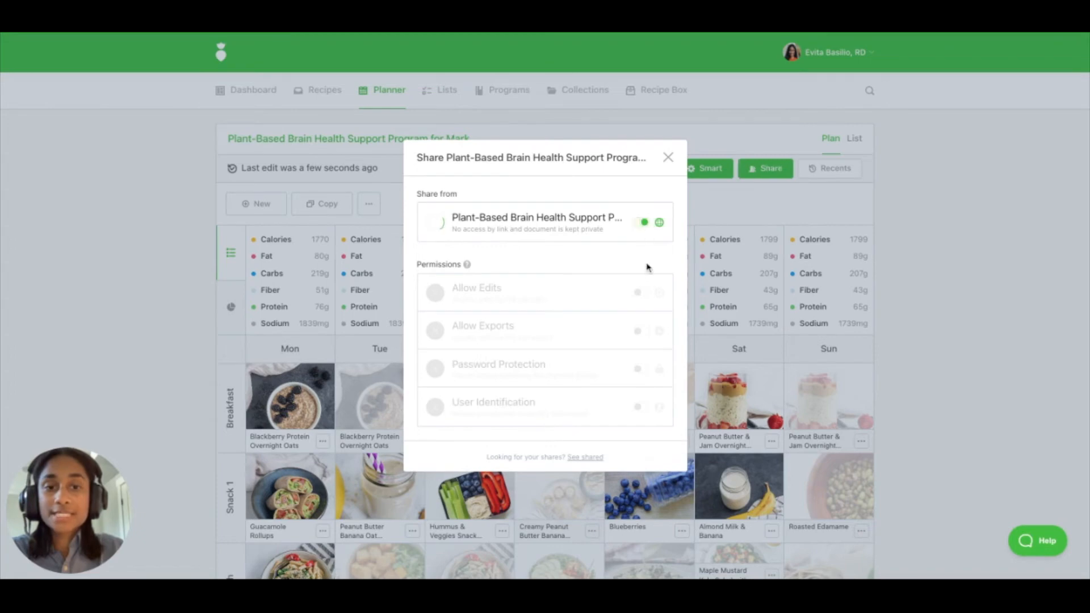
{"action": "left_click", "coordinate": [642, 222]}
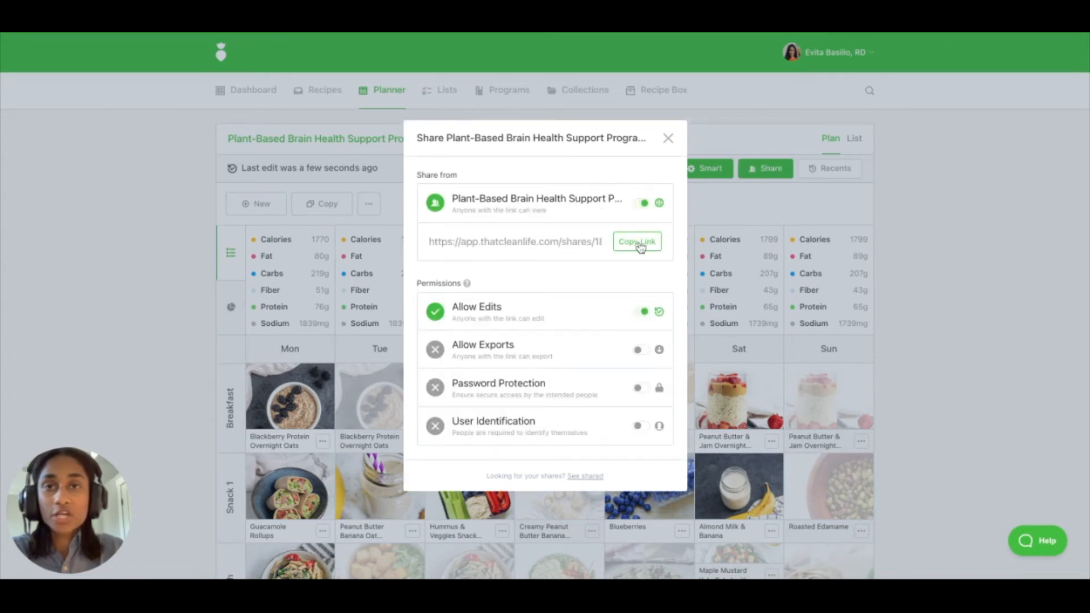
{"action": "left_click", "coordinate": [636, 241]}
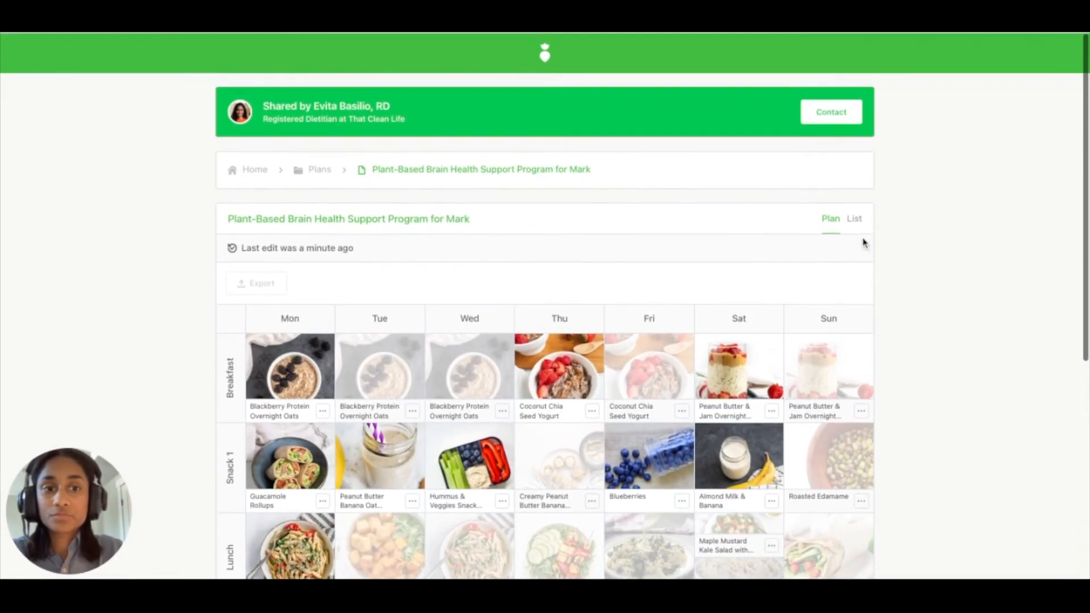
Go to the shared Home page and scroll its list of plans and recipes
{"action": "left_click", "coordinate": [854, 218]}
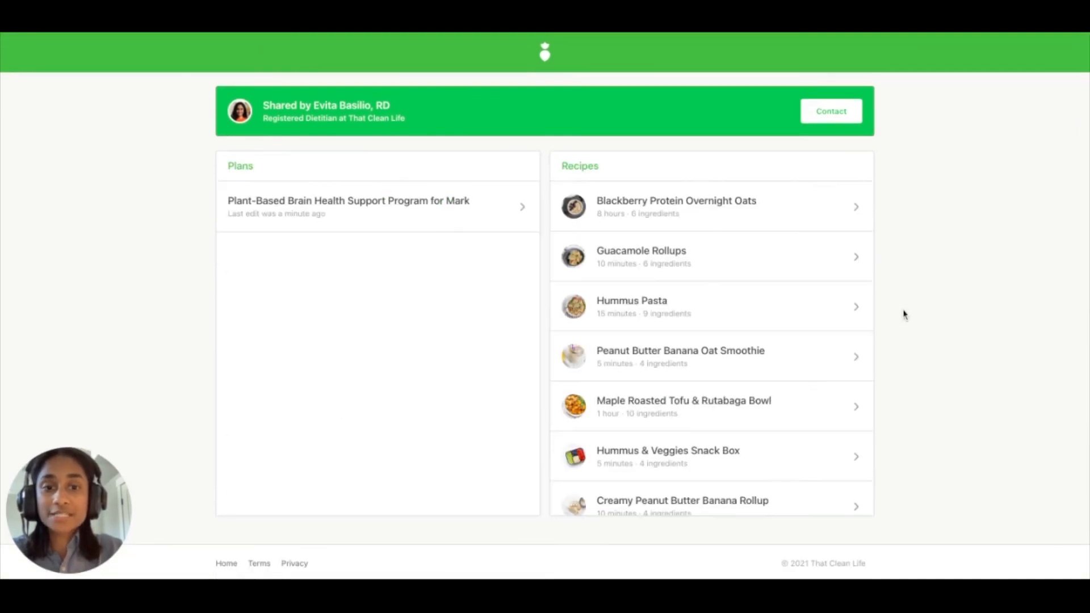
{"action": "scroll", "scroll_direction": "down", "scroll_amount": 3}
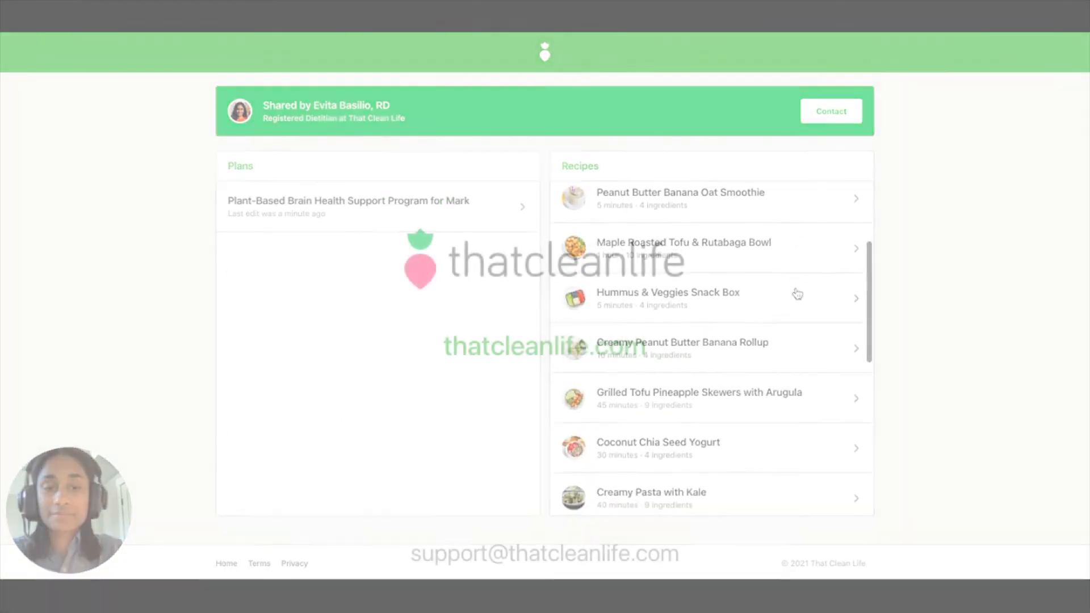